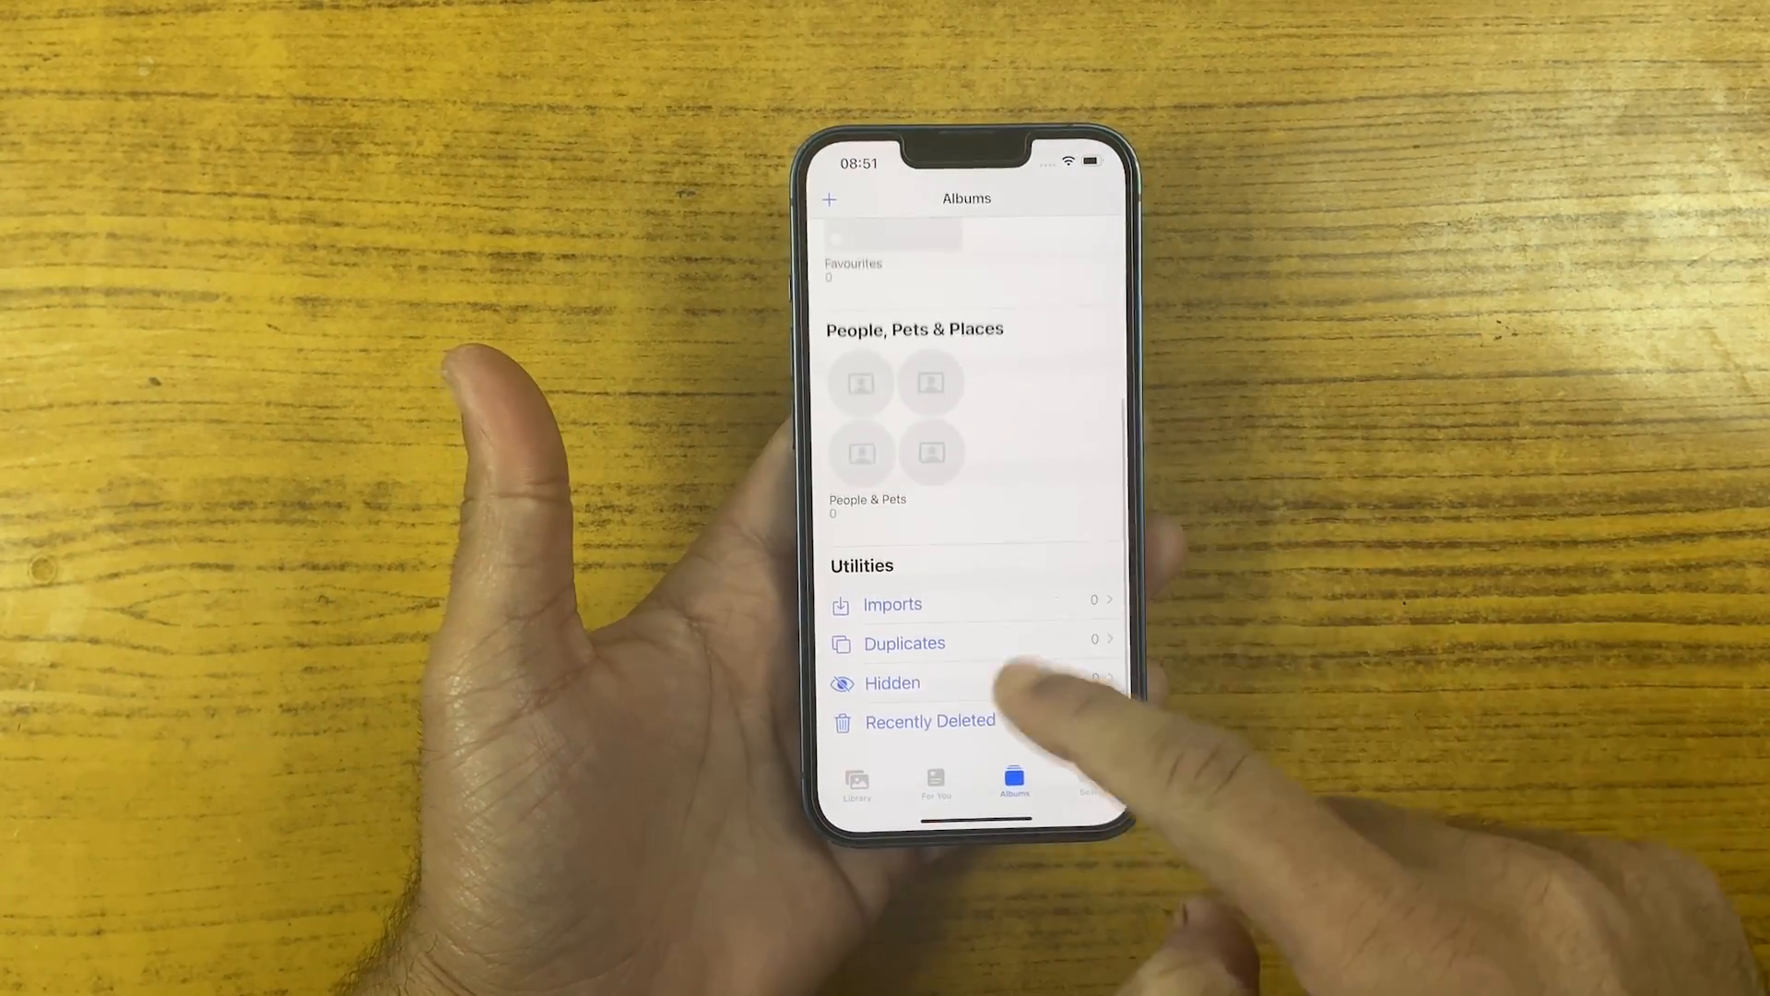
Scroll past the hero banner to the feature grid showing deleted data, backup, iCloud and lock screen recovery
left_click(929, 721)
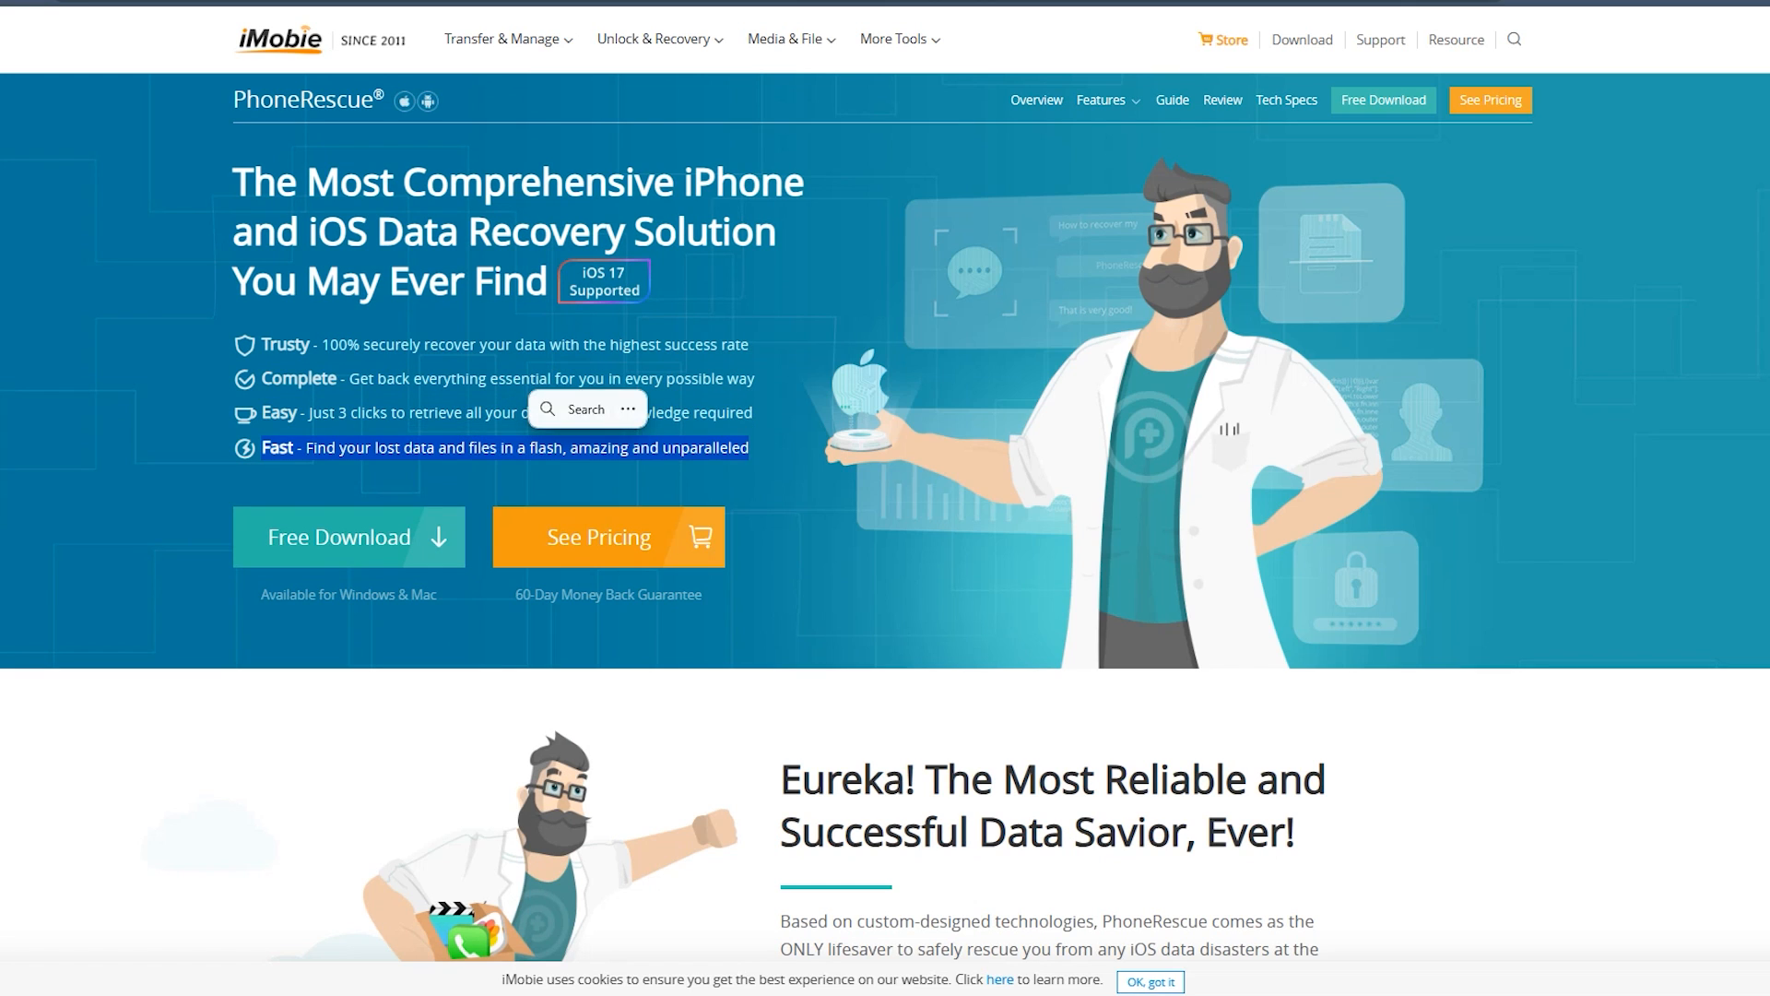
scroll("down", 3)
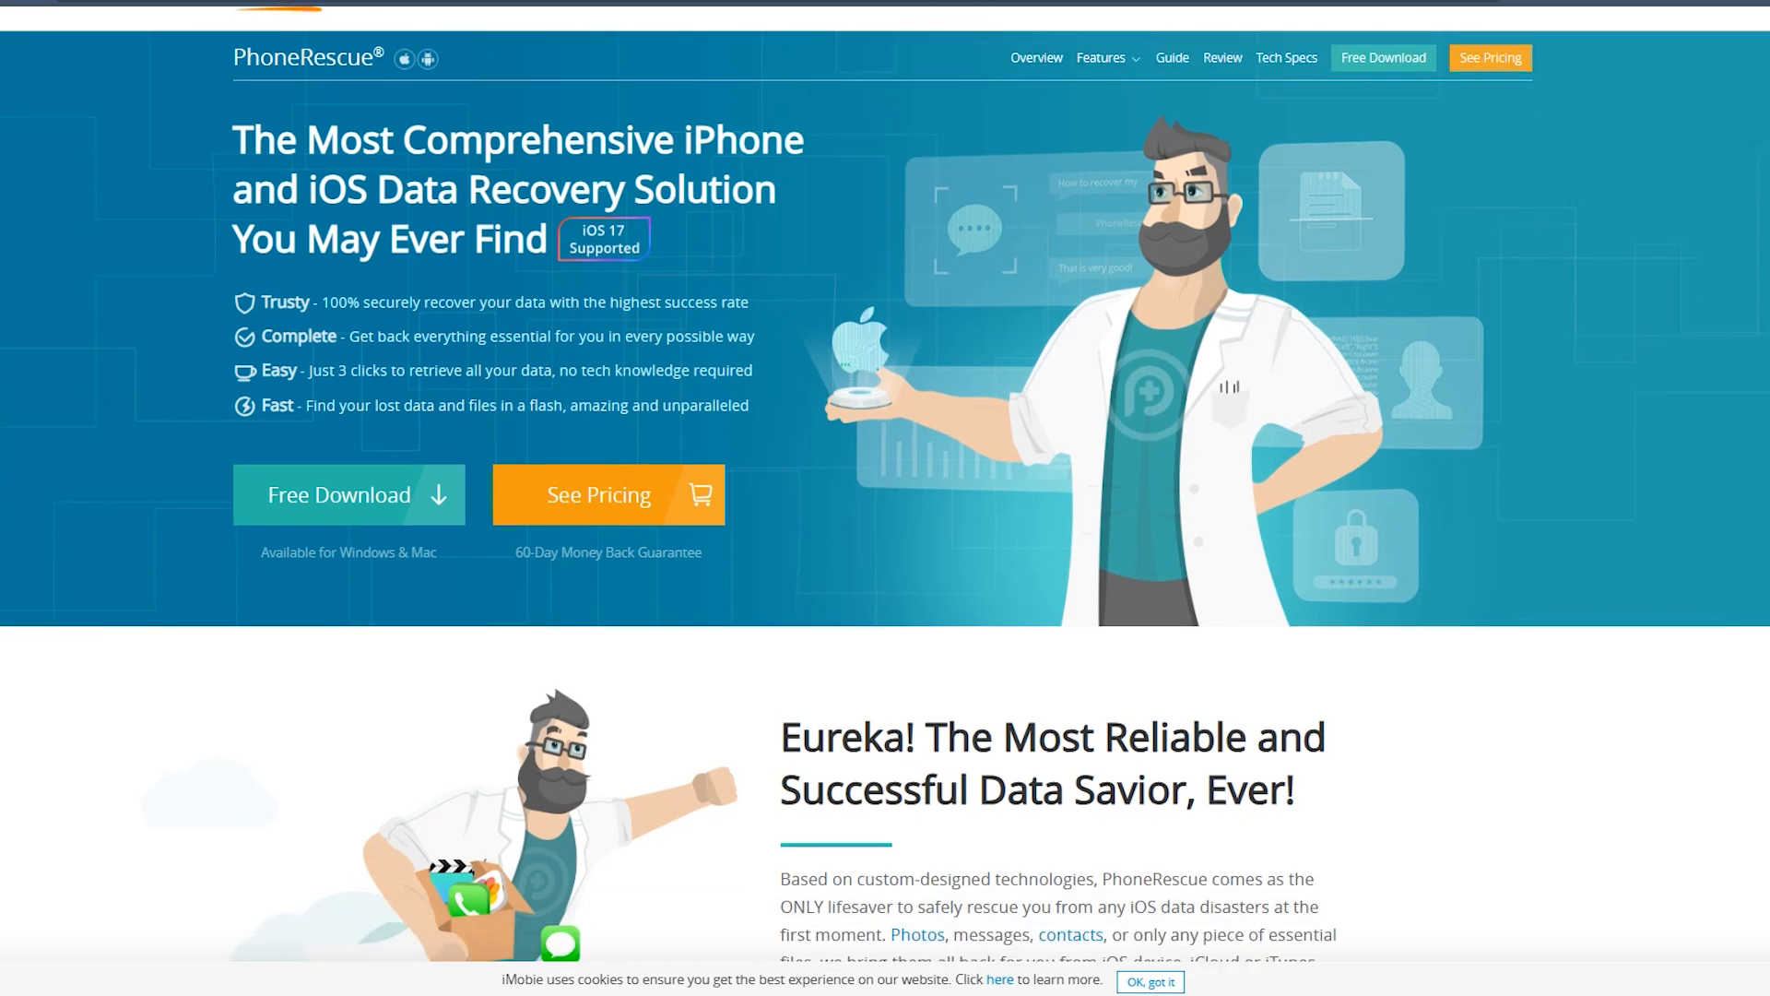
scroll("down", 3)
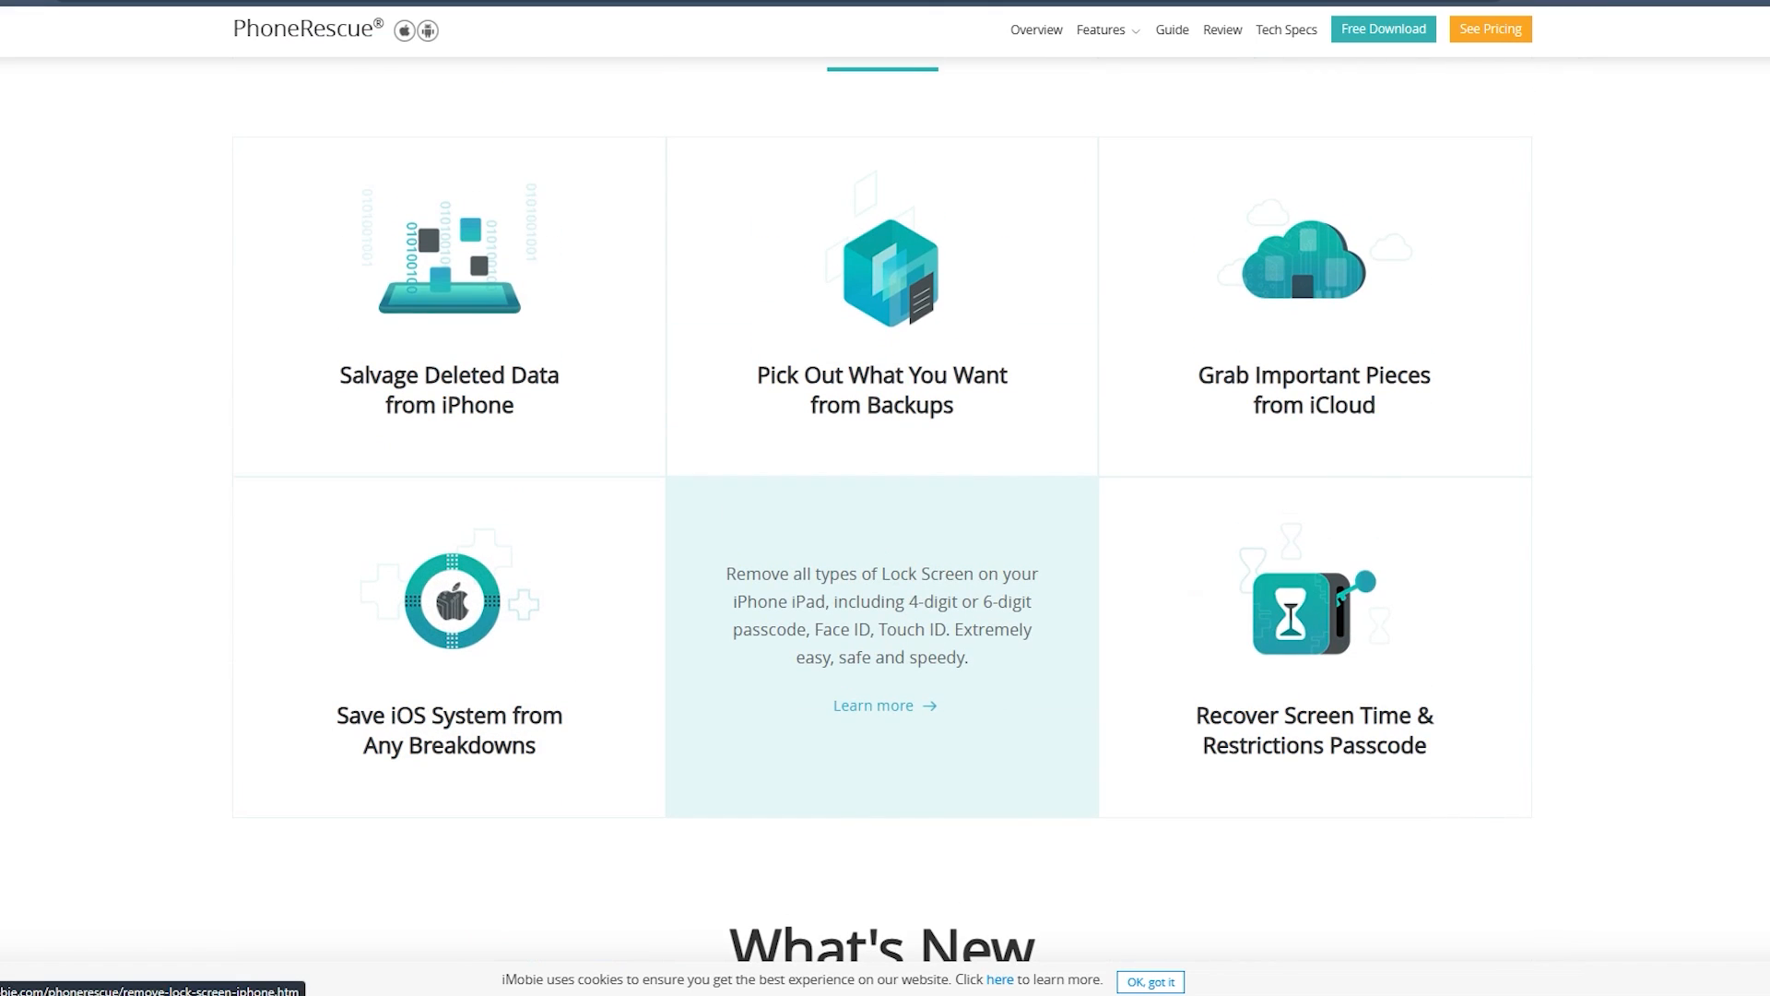